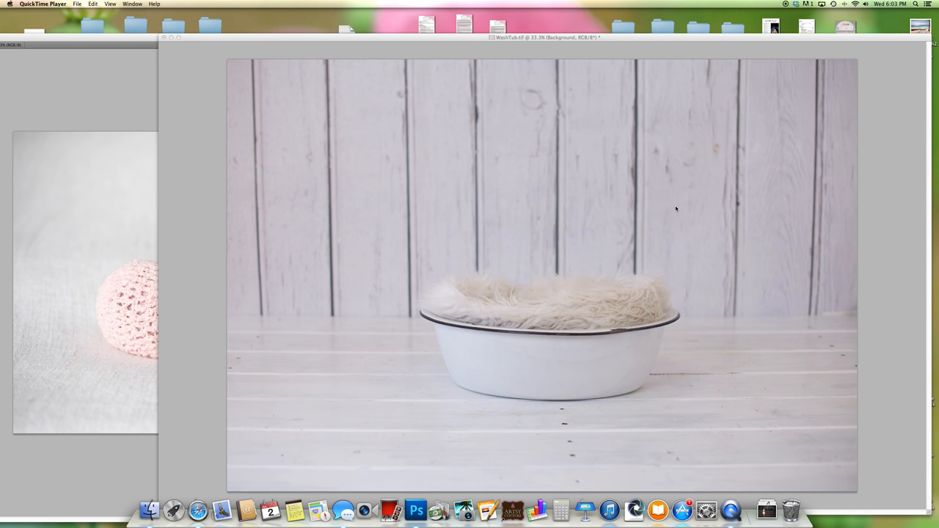
mouse_move(642, 41)
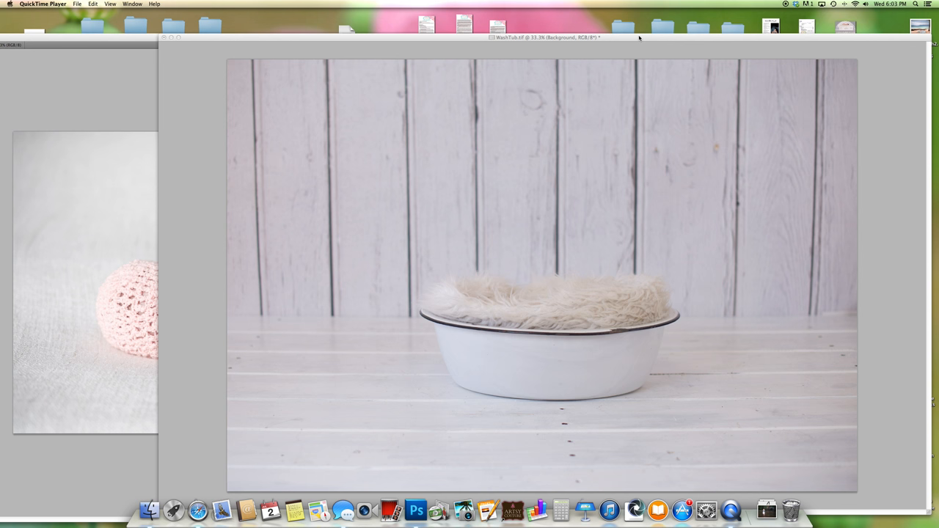
Step: Switch from QuickTime to Photoshop to start working on the newborn photo
left_click(416, 509)
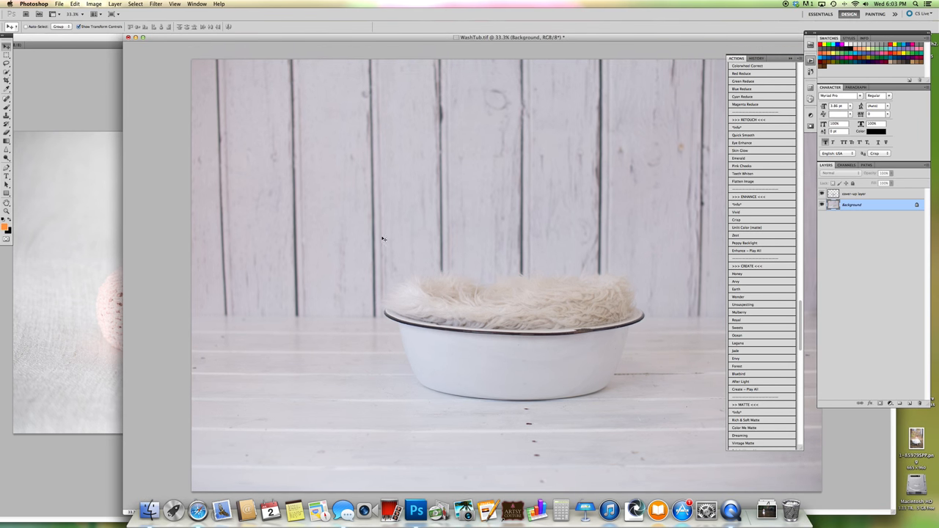
mouse_move(682, 339)
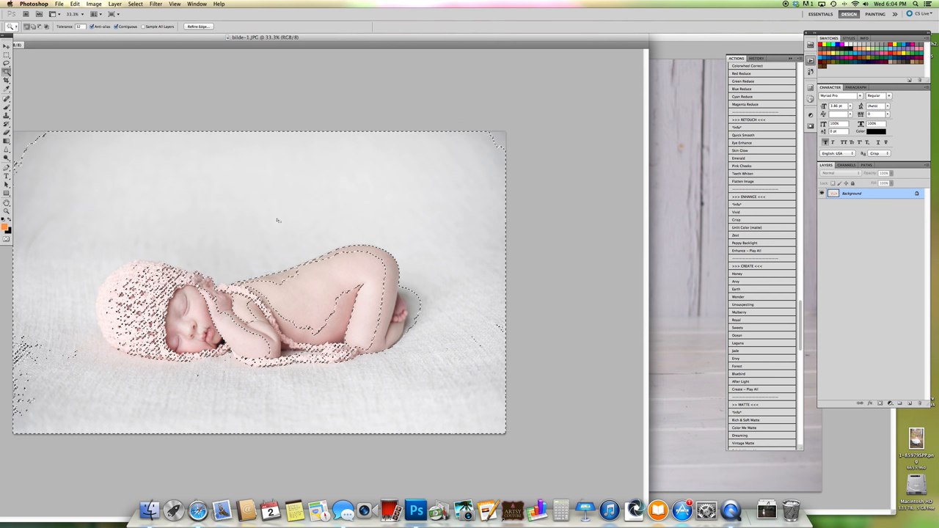
Step: Select the sleeping baby and bonnet with the Quick Selection Tool
left_click(135, 4)
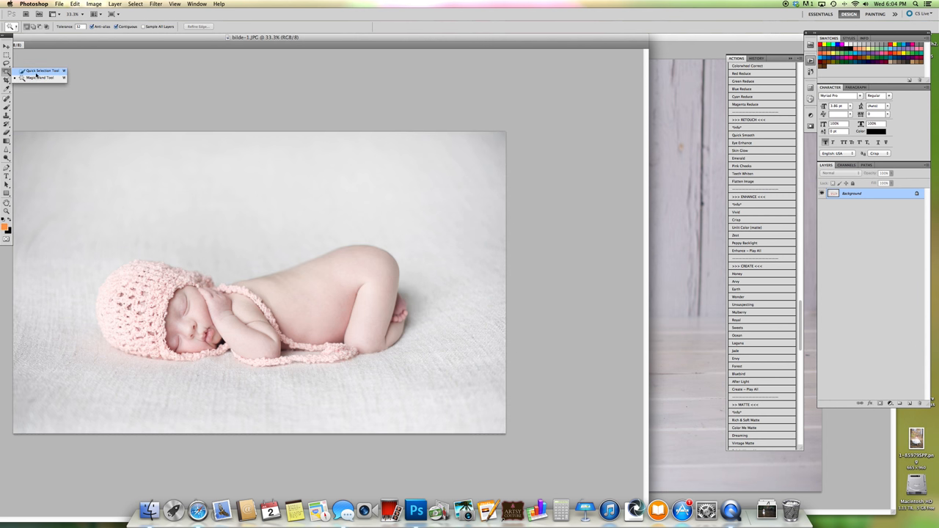
left_click(40, 71)
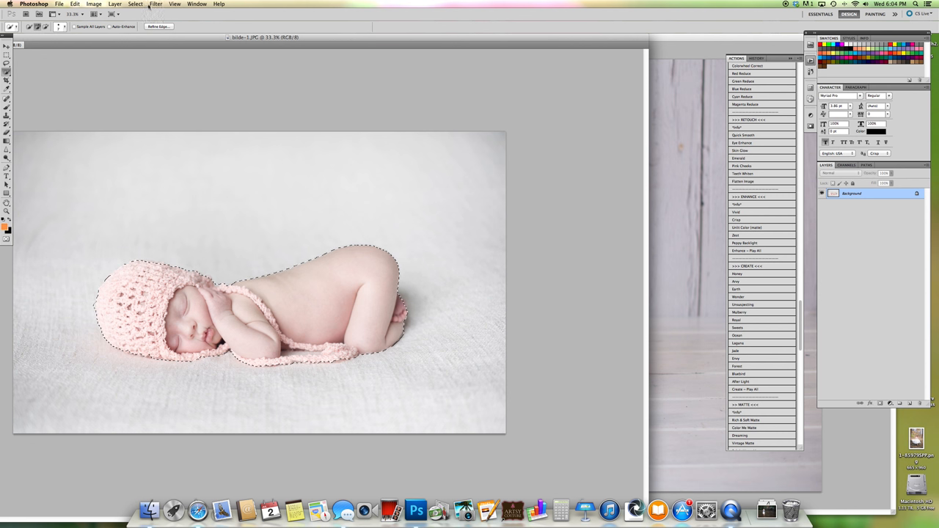
Step: Feather the baby selection by 2 pixels
left_click(135, 5)
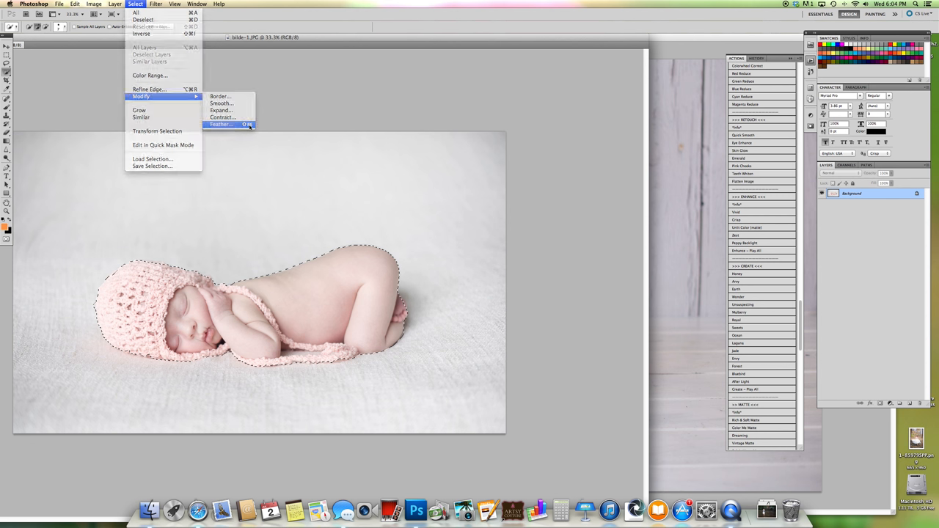
left_click(220, 124)
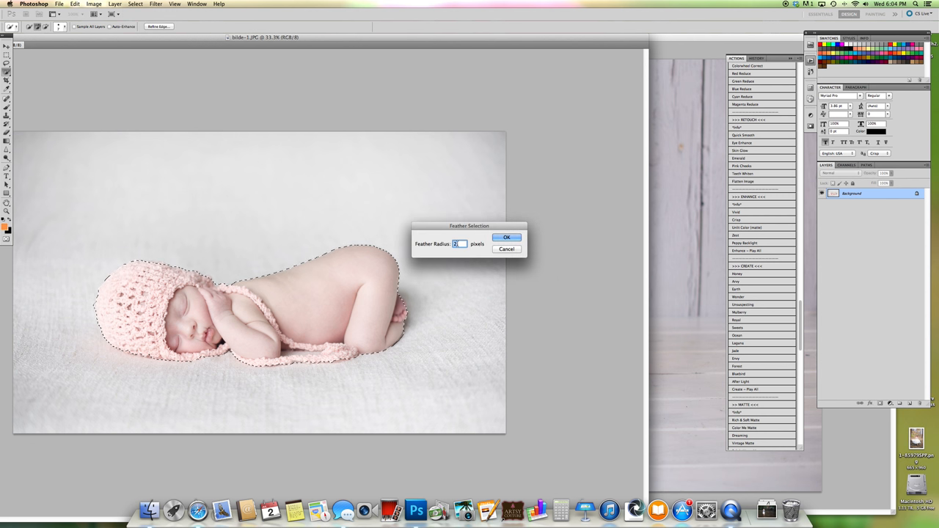
left_click(506, 237)
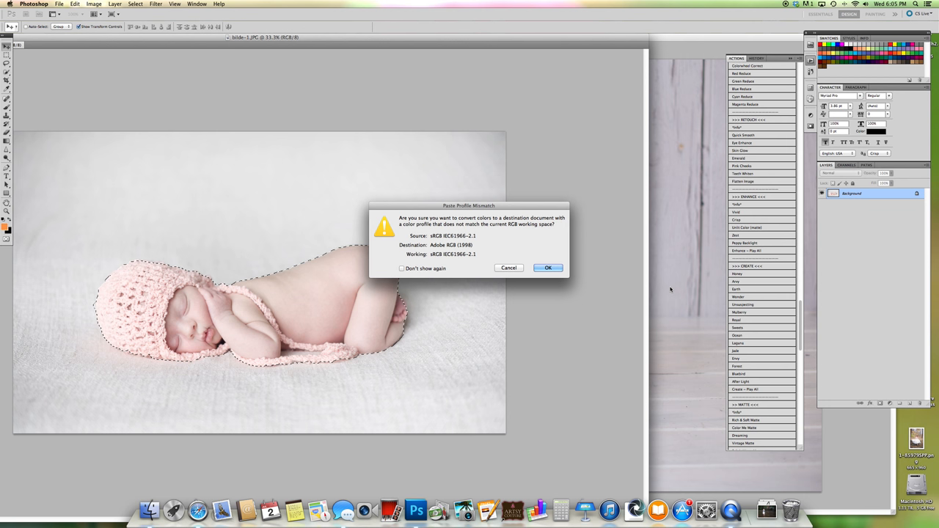
Step: Accept the Paste Profile Mismatch conversion and place the baby on the tub's fur
left_click(548, 267)
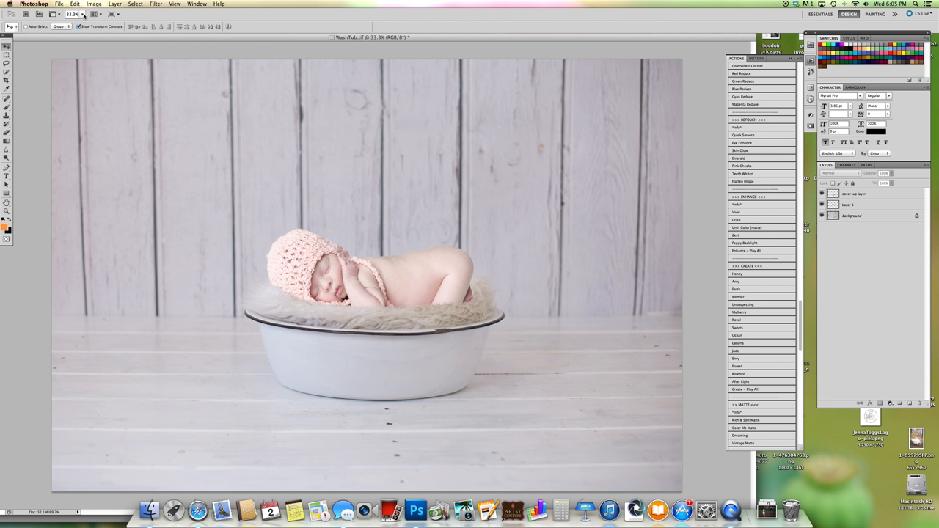
mouse_move(95, 105)
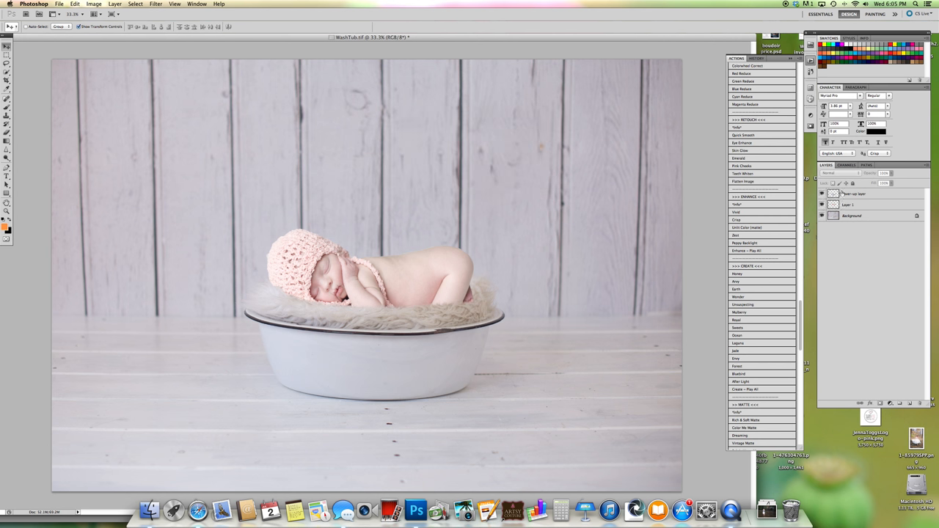
Step: Brush fur over the baby on the cover-up layer, then flatten the image
left_click(847, 204)
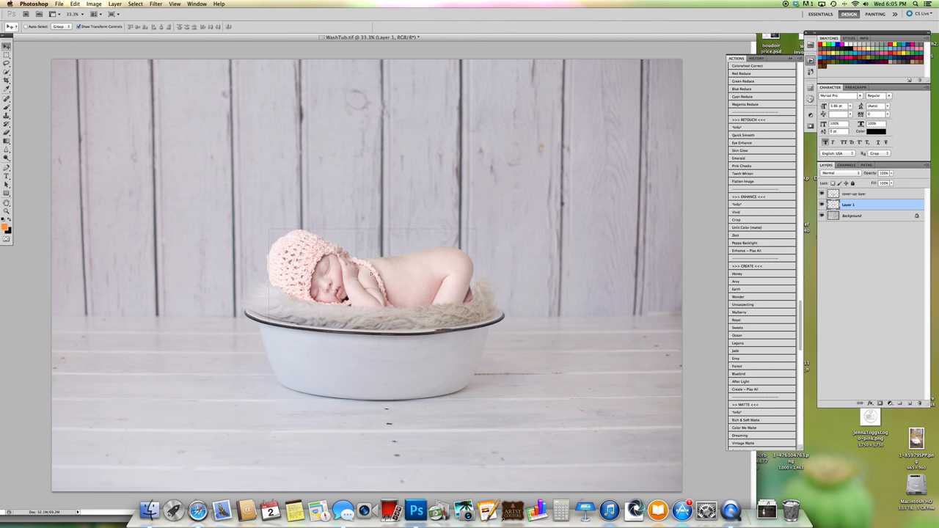
left_click(851, 215)
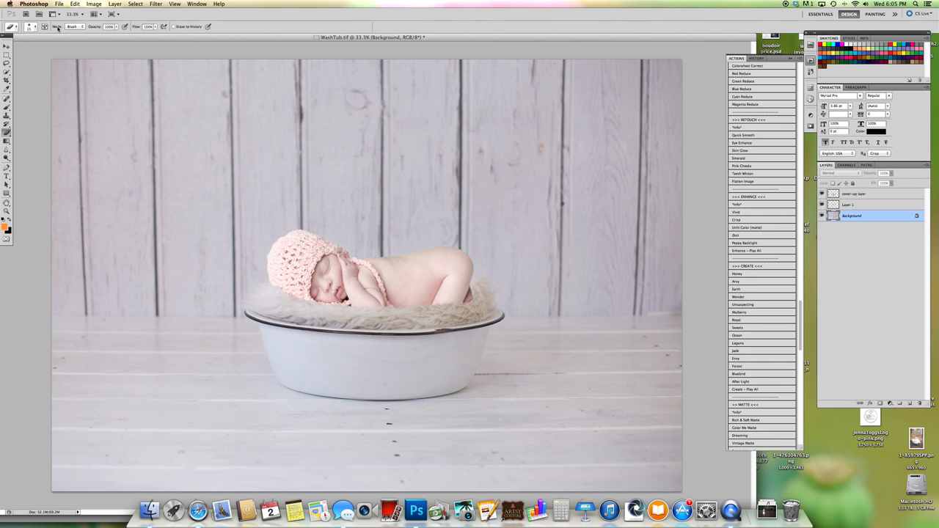
left_click(33, 26)
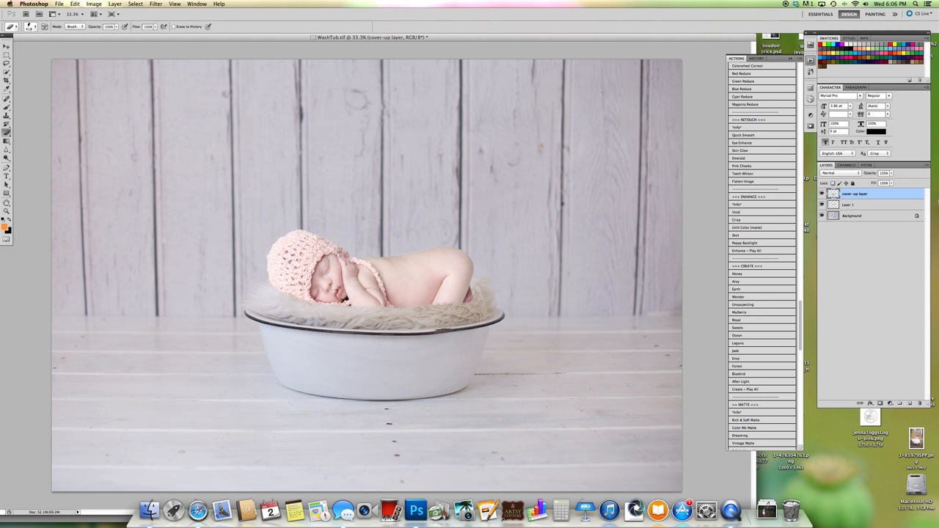
left_click(852, 215)
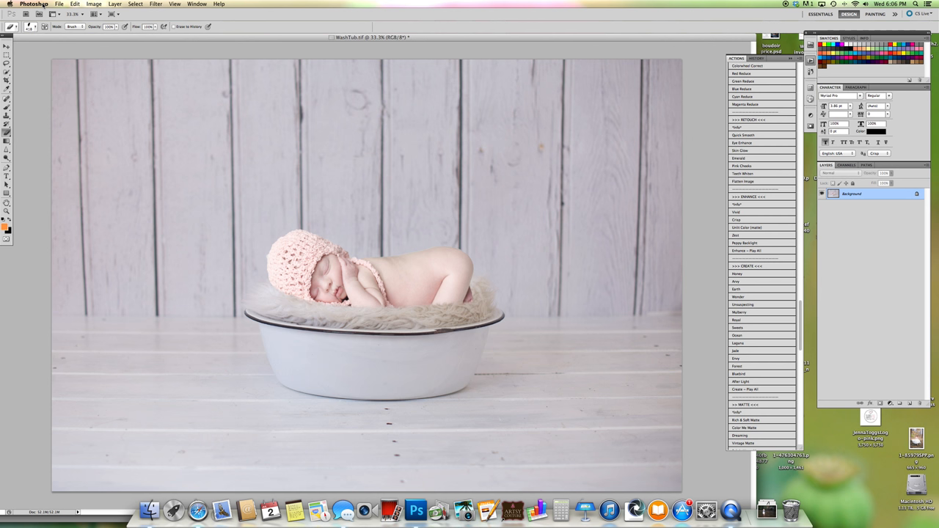
Step: Undo the flatten in History and dodge the backdrop beside the bonnet edge
left_click(75, 3)
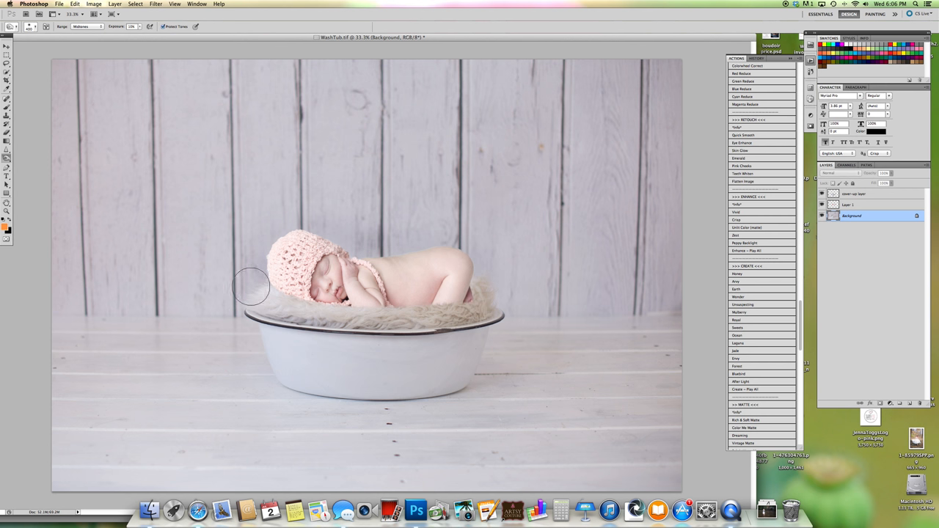
left_click_drag(252, 284, 396, 314)
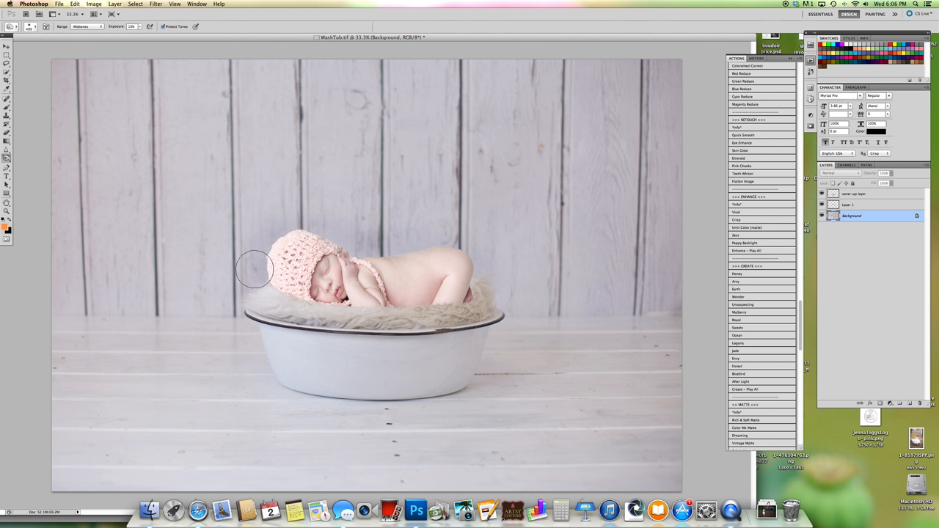
mouse_move(462, 195)
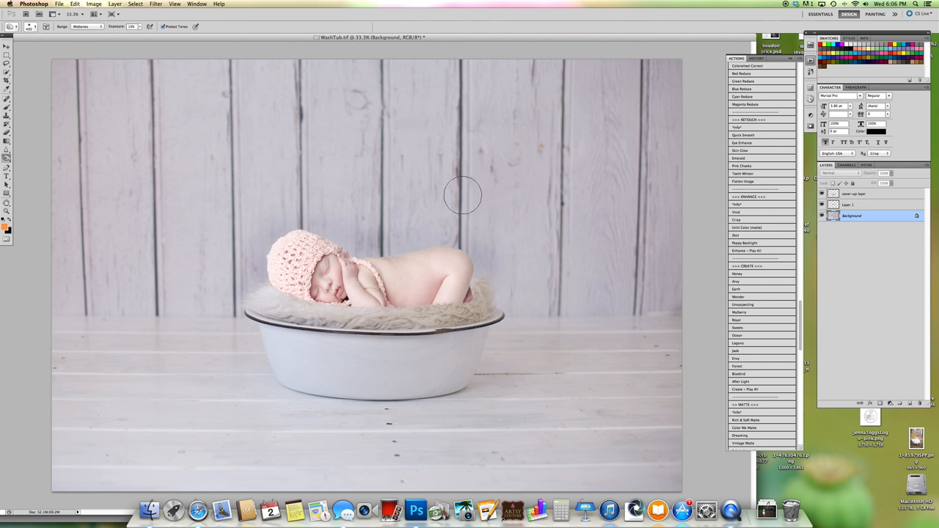
mouse_move(584, 182)
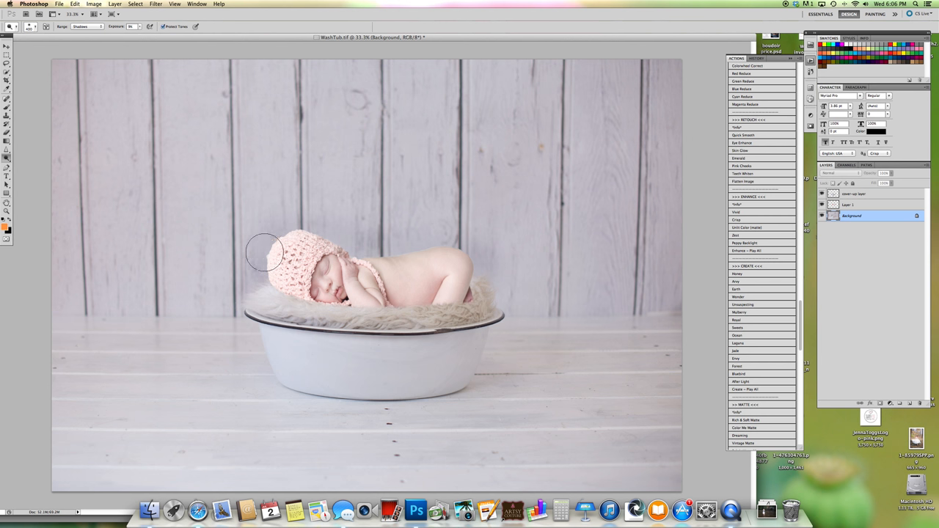
mouse_move(353, 211)
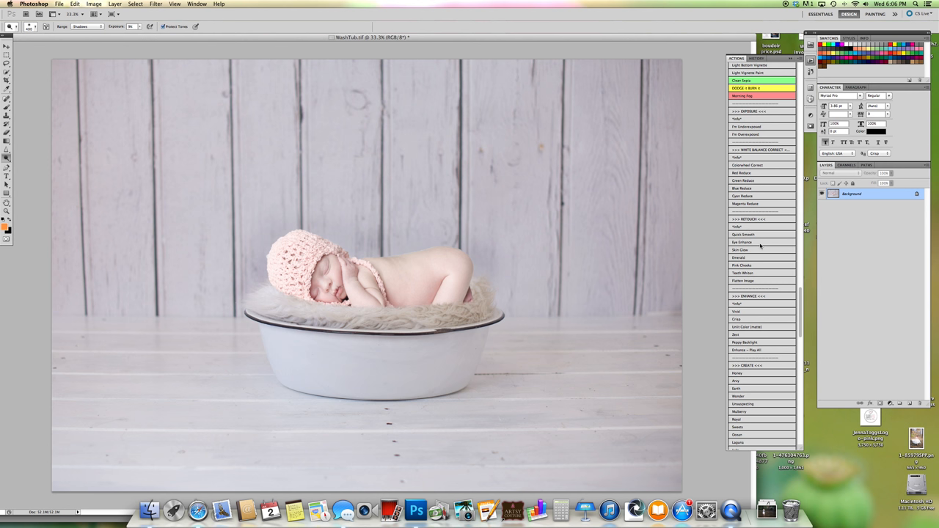
Step: Flatten, play a rosy toning action, and zoom out to 25%
scroll("down", 3)
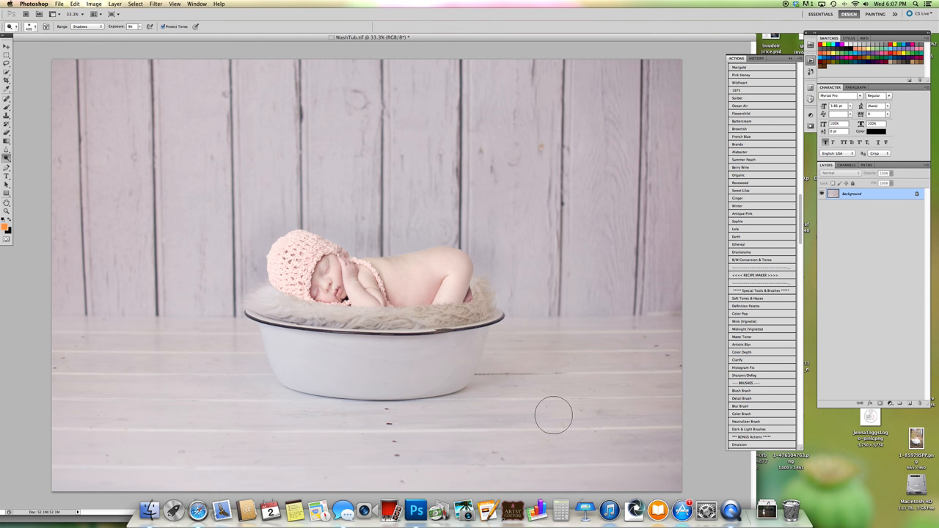
left_click(175, 4)
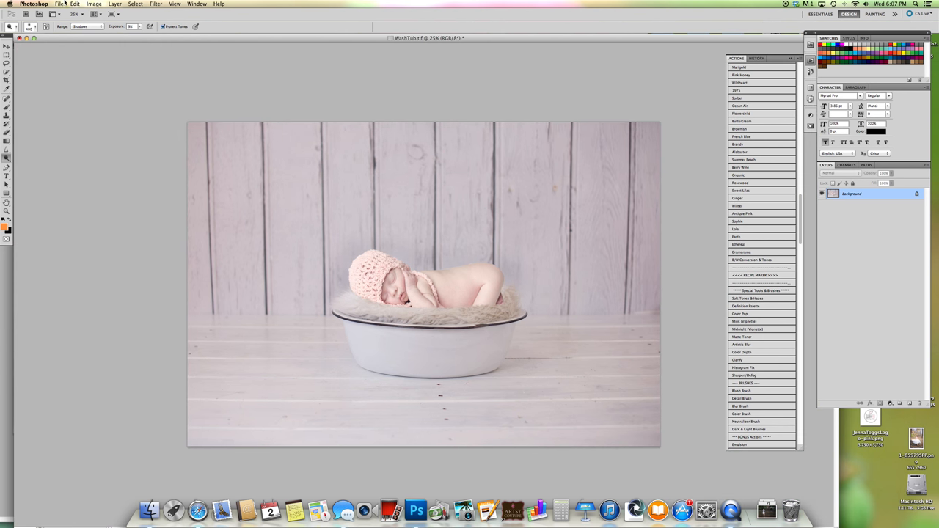
Step: Save a copy named finished.jpg in JPEG format at Quality 12
left_click(59, 3)
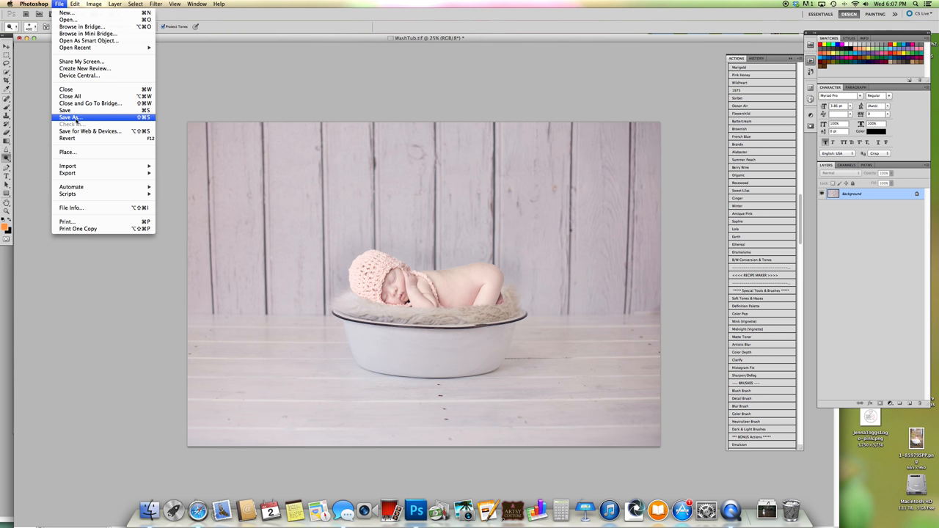
left_click(69, 118)
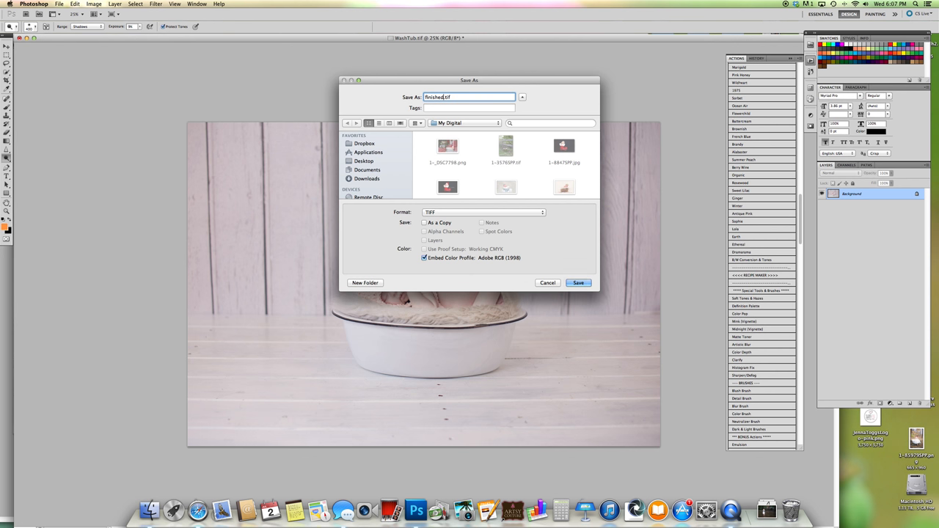
mouse_move(462, 200)
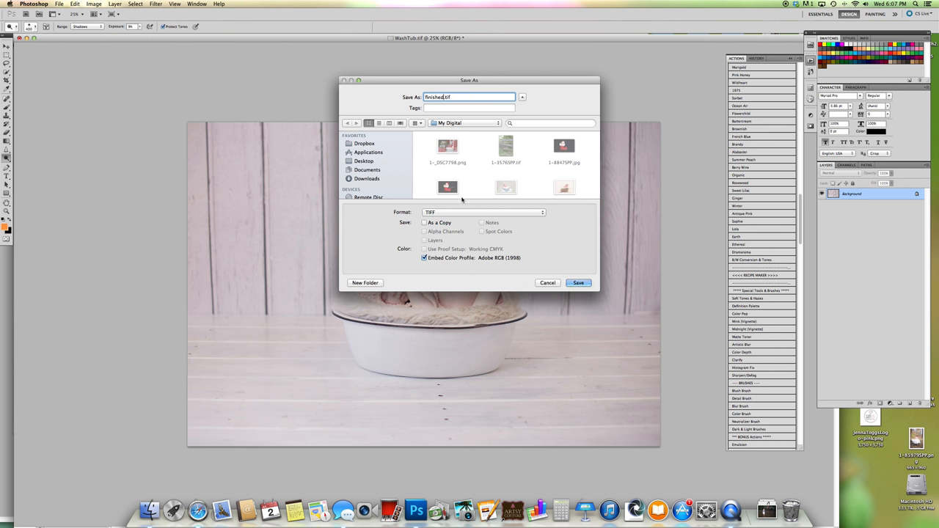
left_click(484, 212)
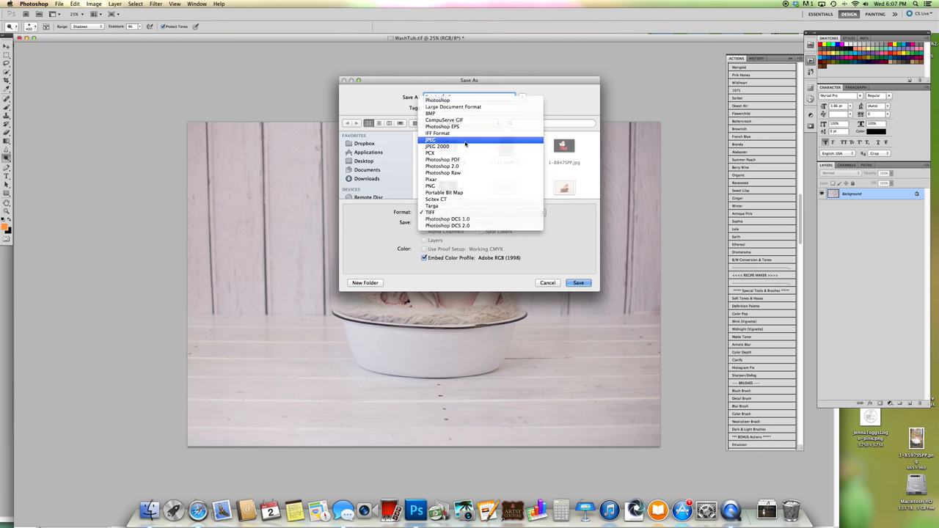
left_click(431, 140)
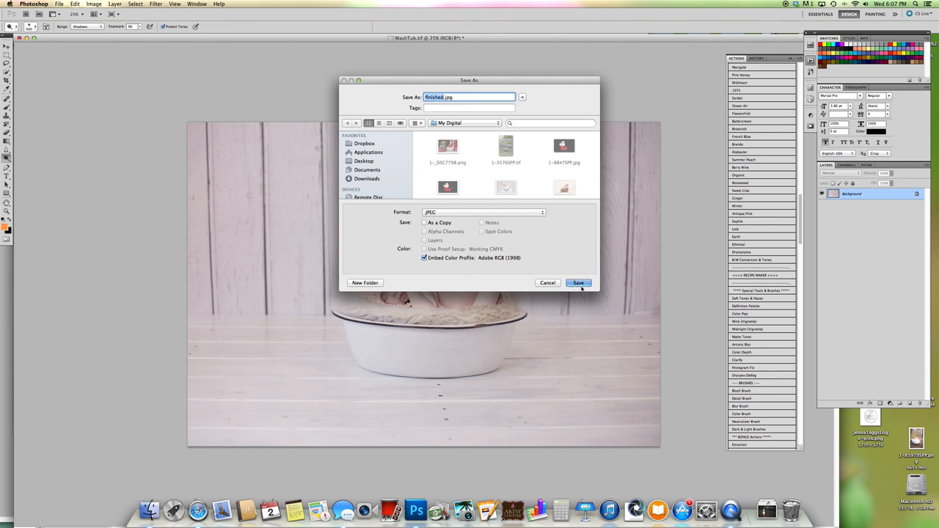
left_click(578, 283)
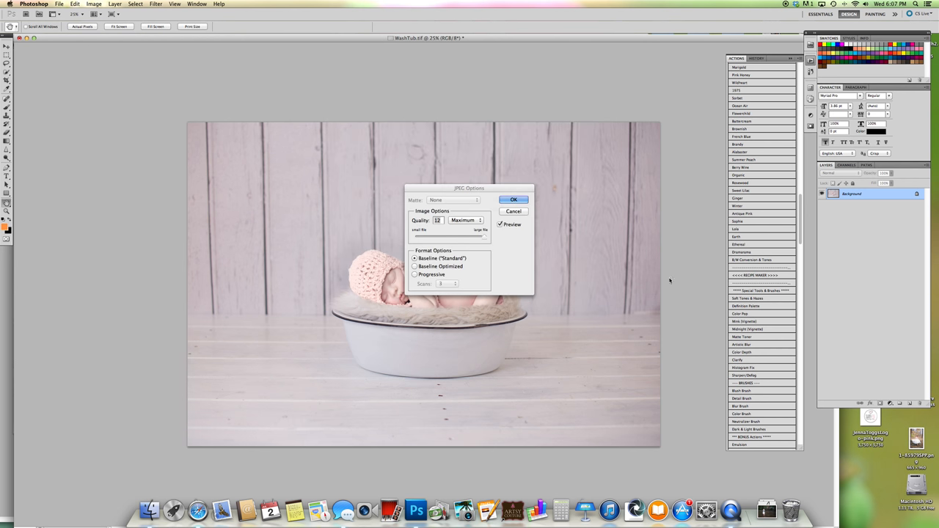
left_click(514, 199)
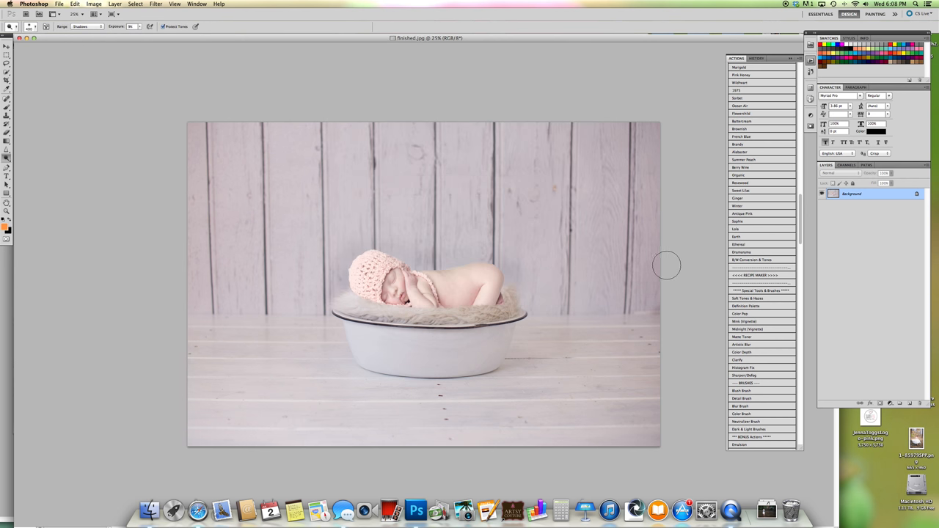
mouse_move(732, 509)
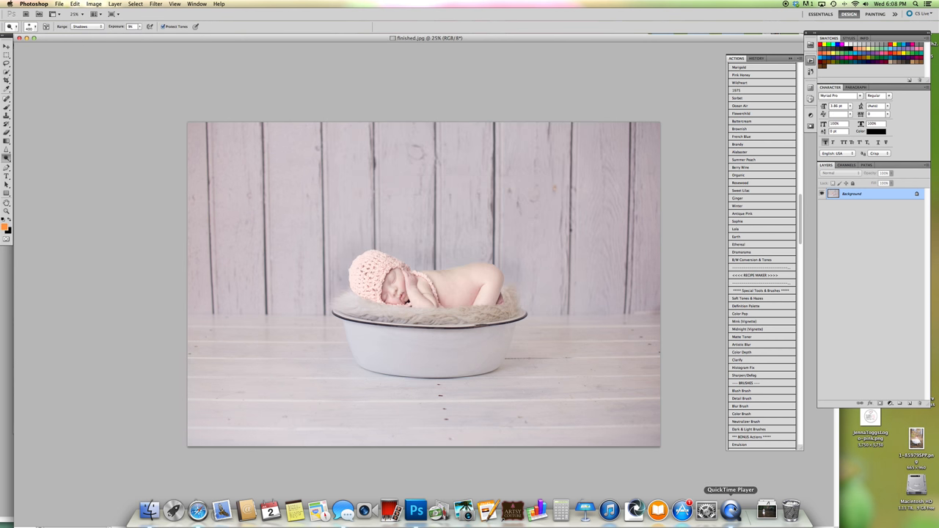